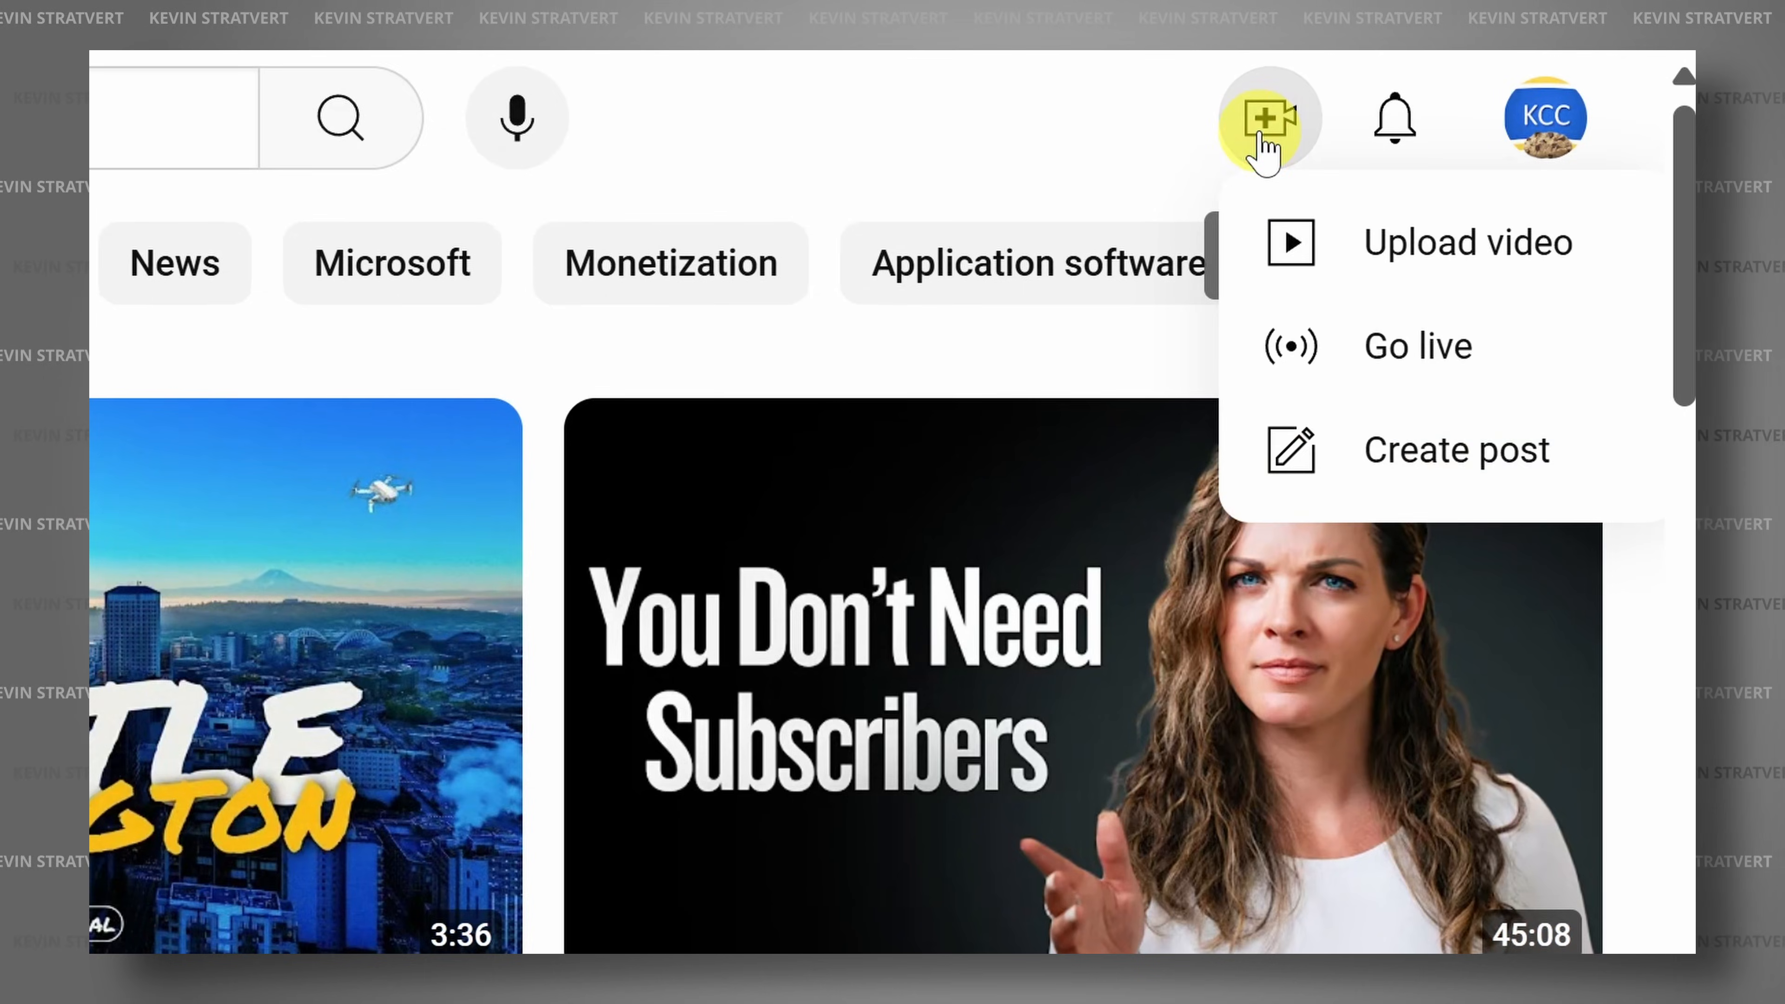
- Bring up the Create menu with the upload, go live and post choices
click(1467, 243)
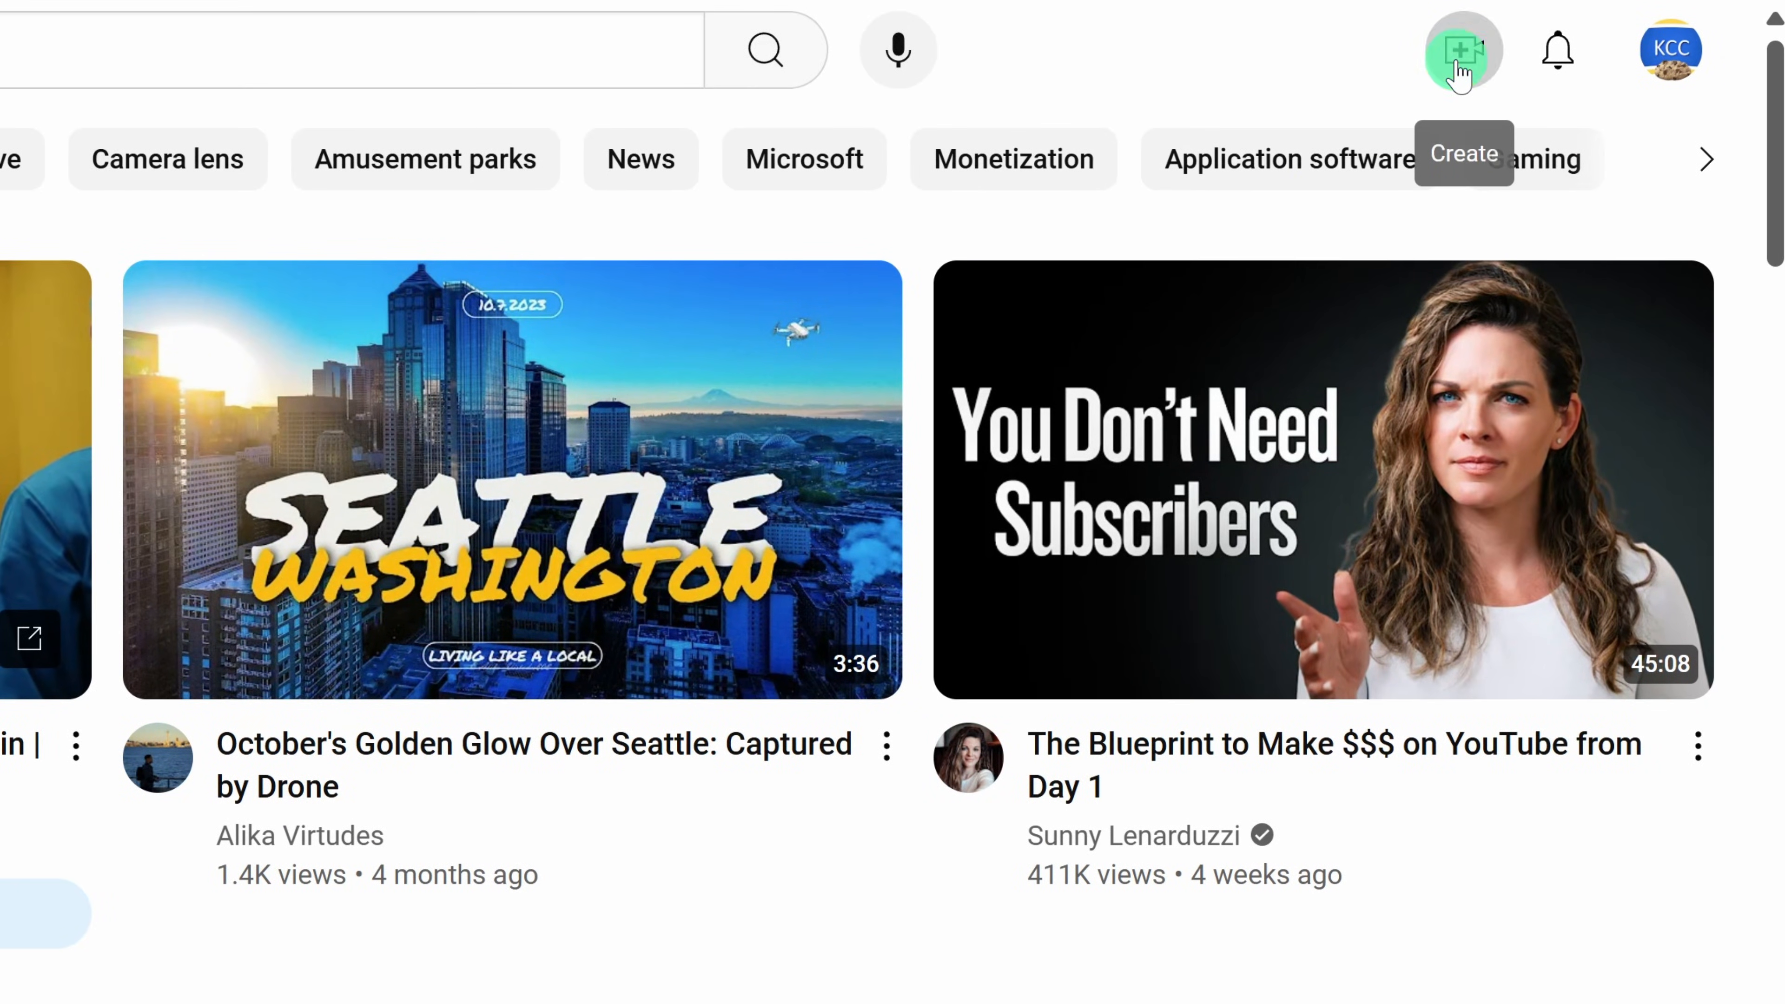
click(1463, 51)
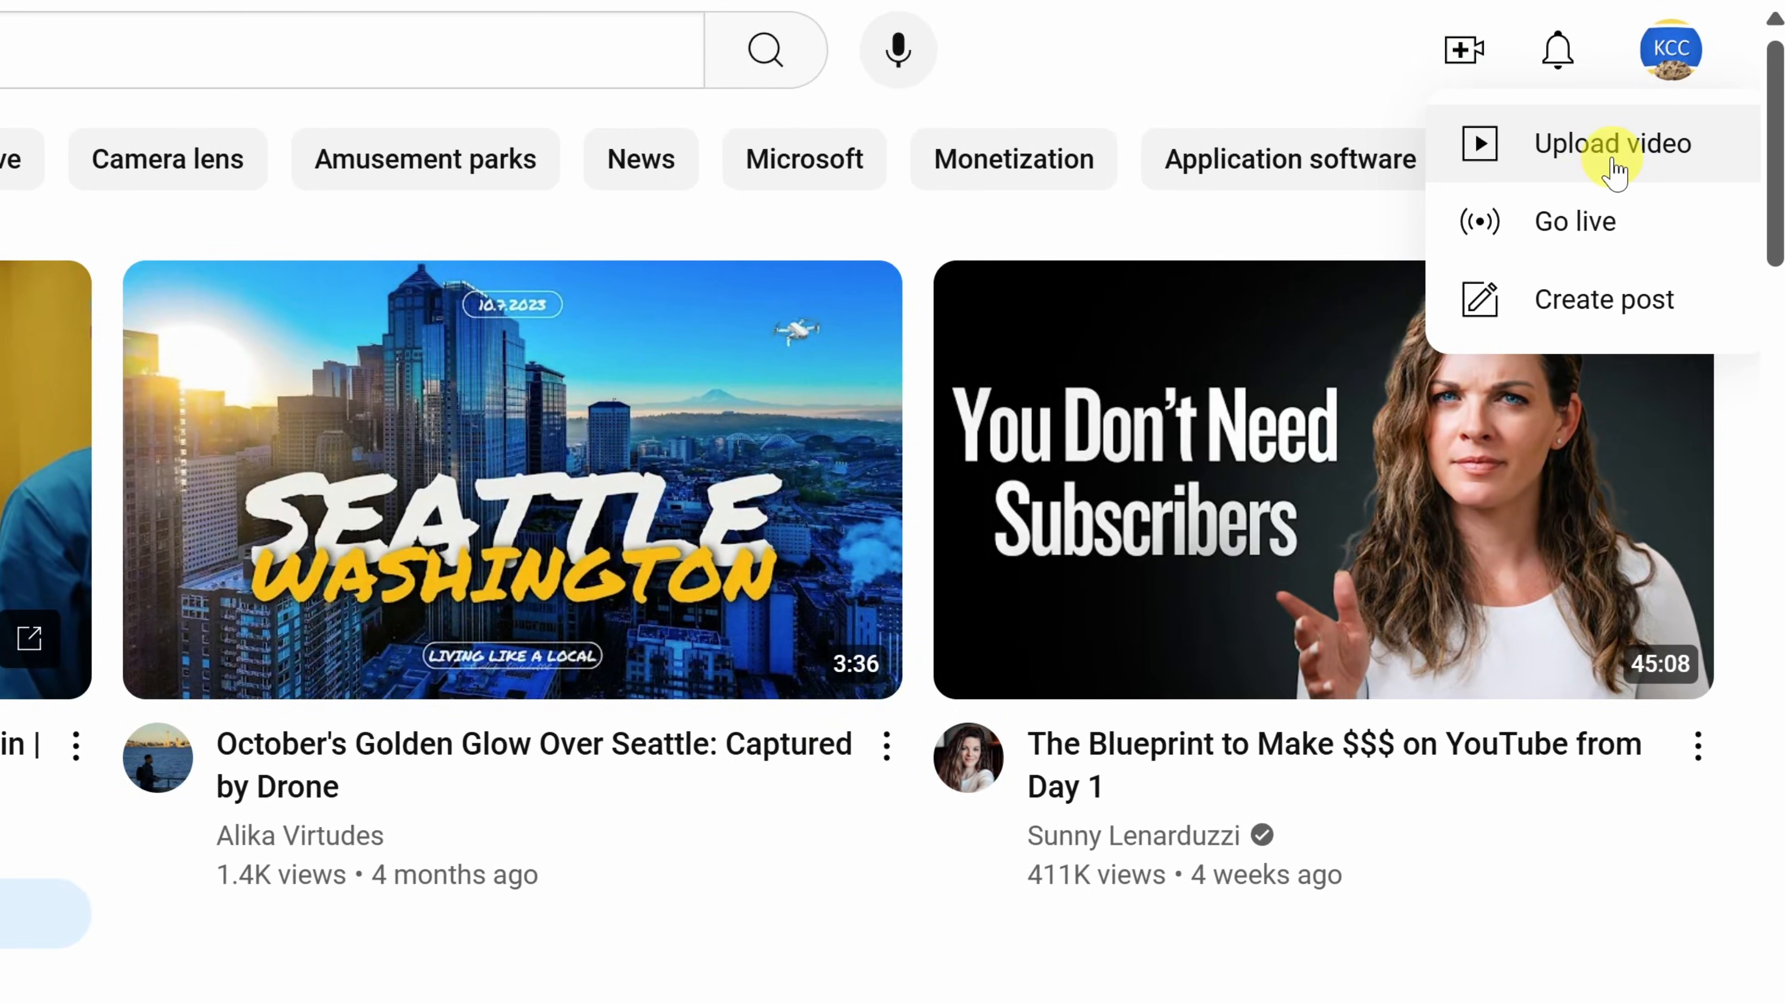
- Upload Copilot 5 Short.mp4 from the computer so its details form appears
click(1611, 143)
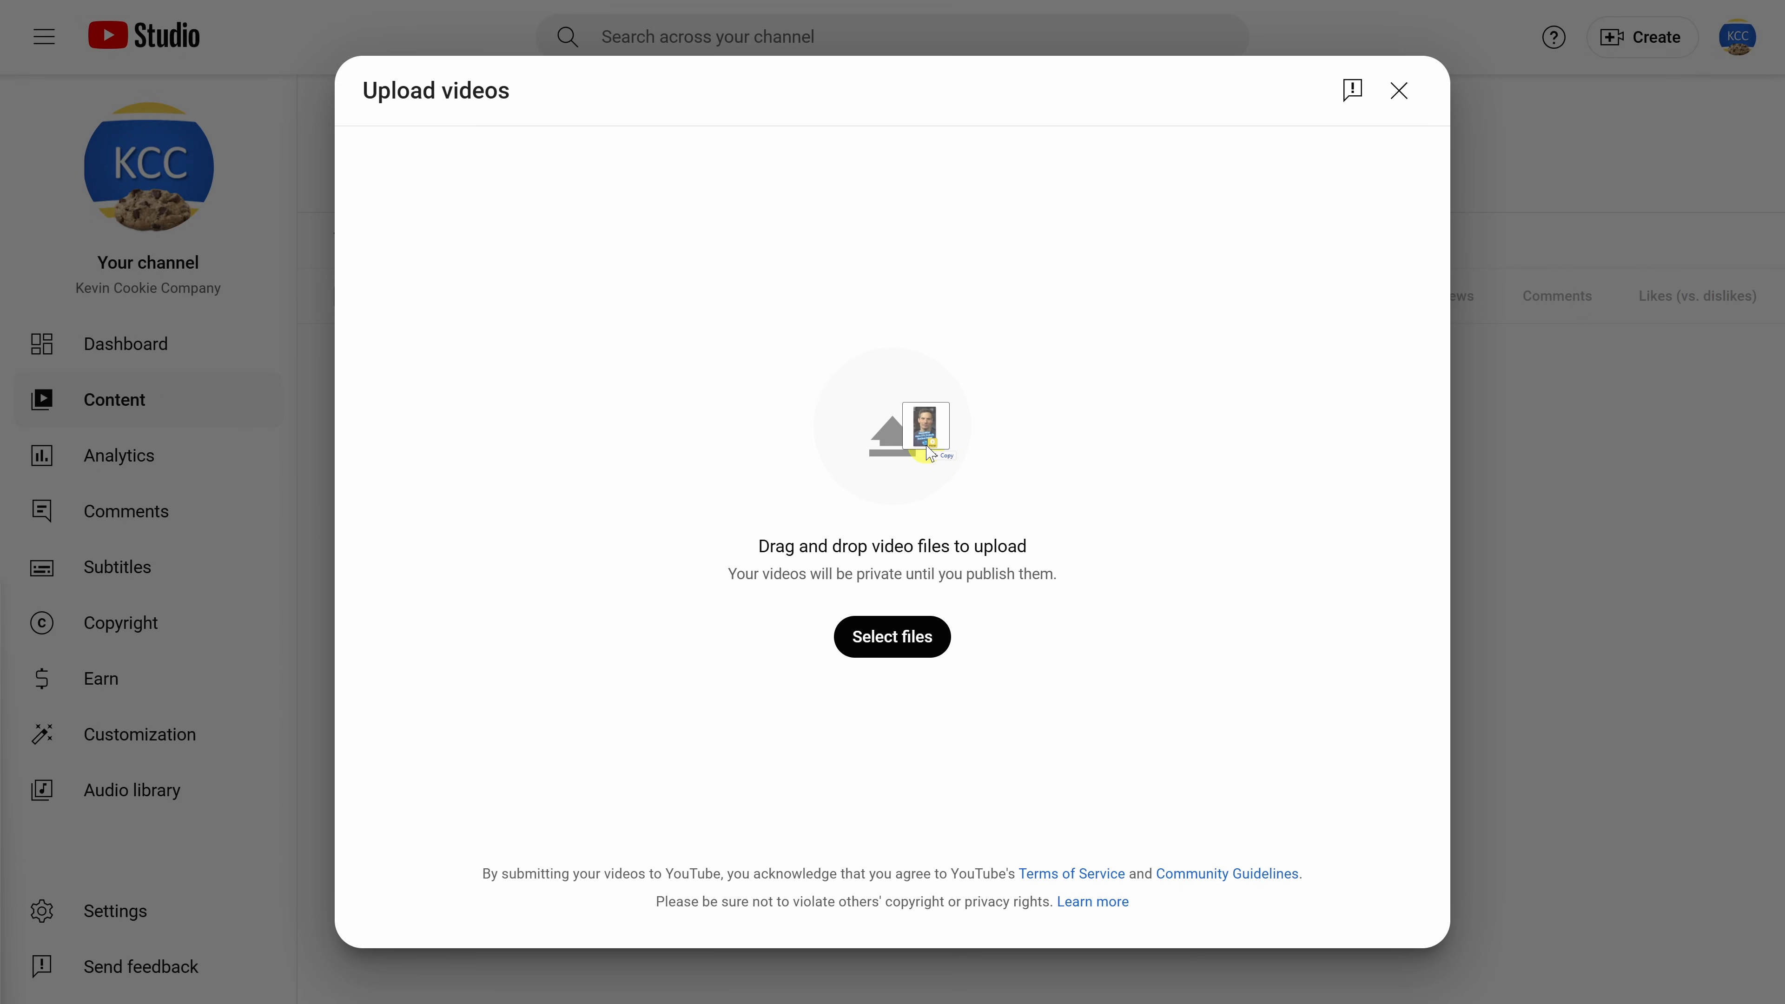
click(892, 636)
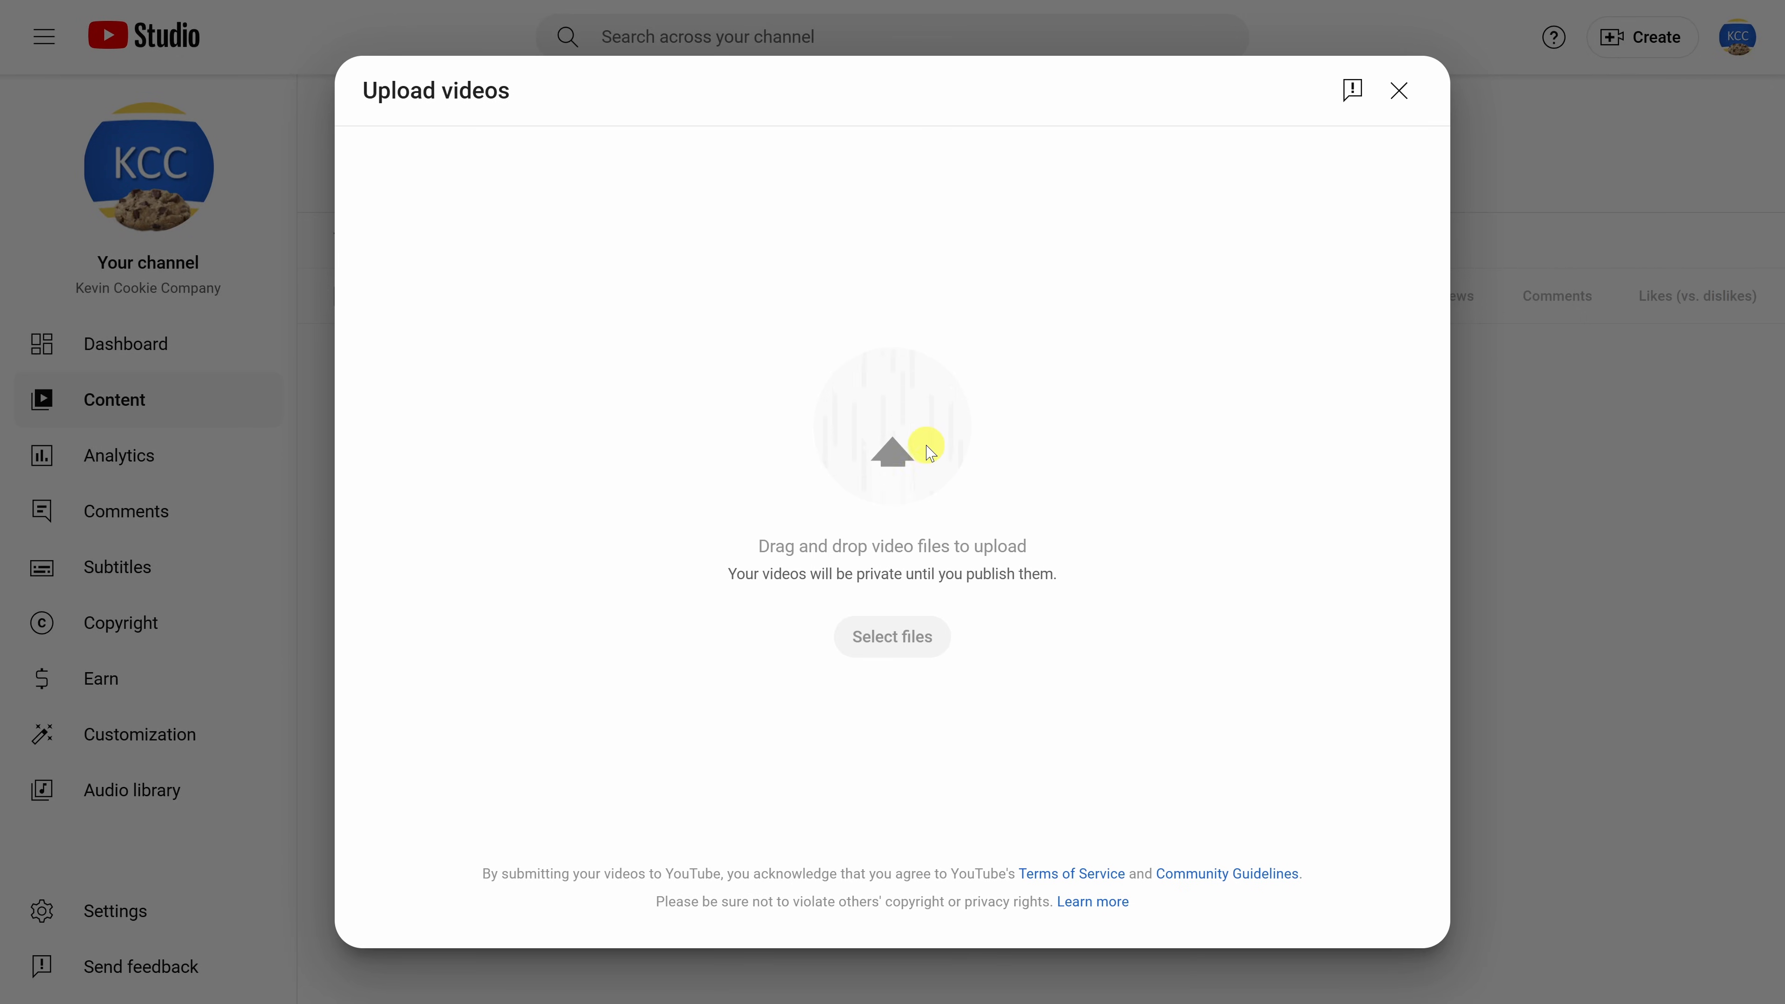
click(893, 636)
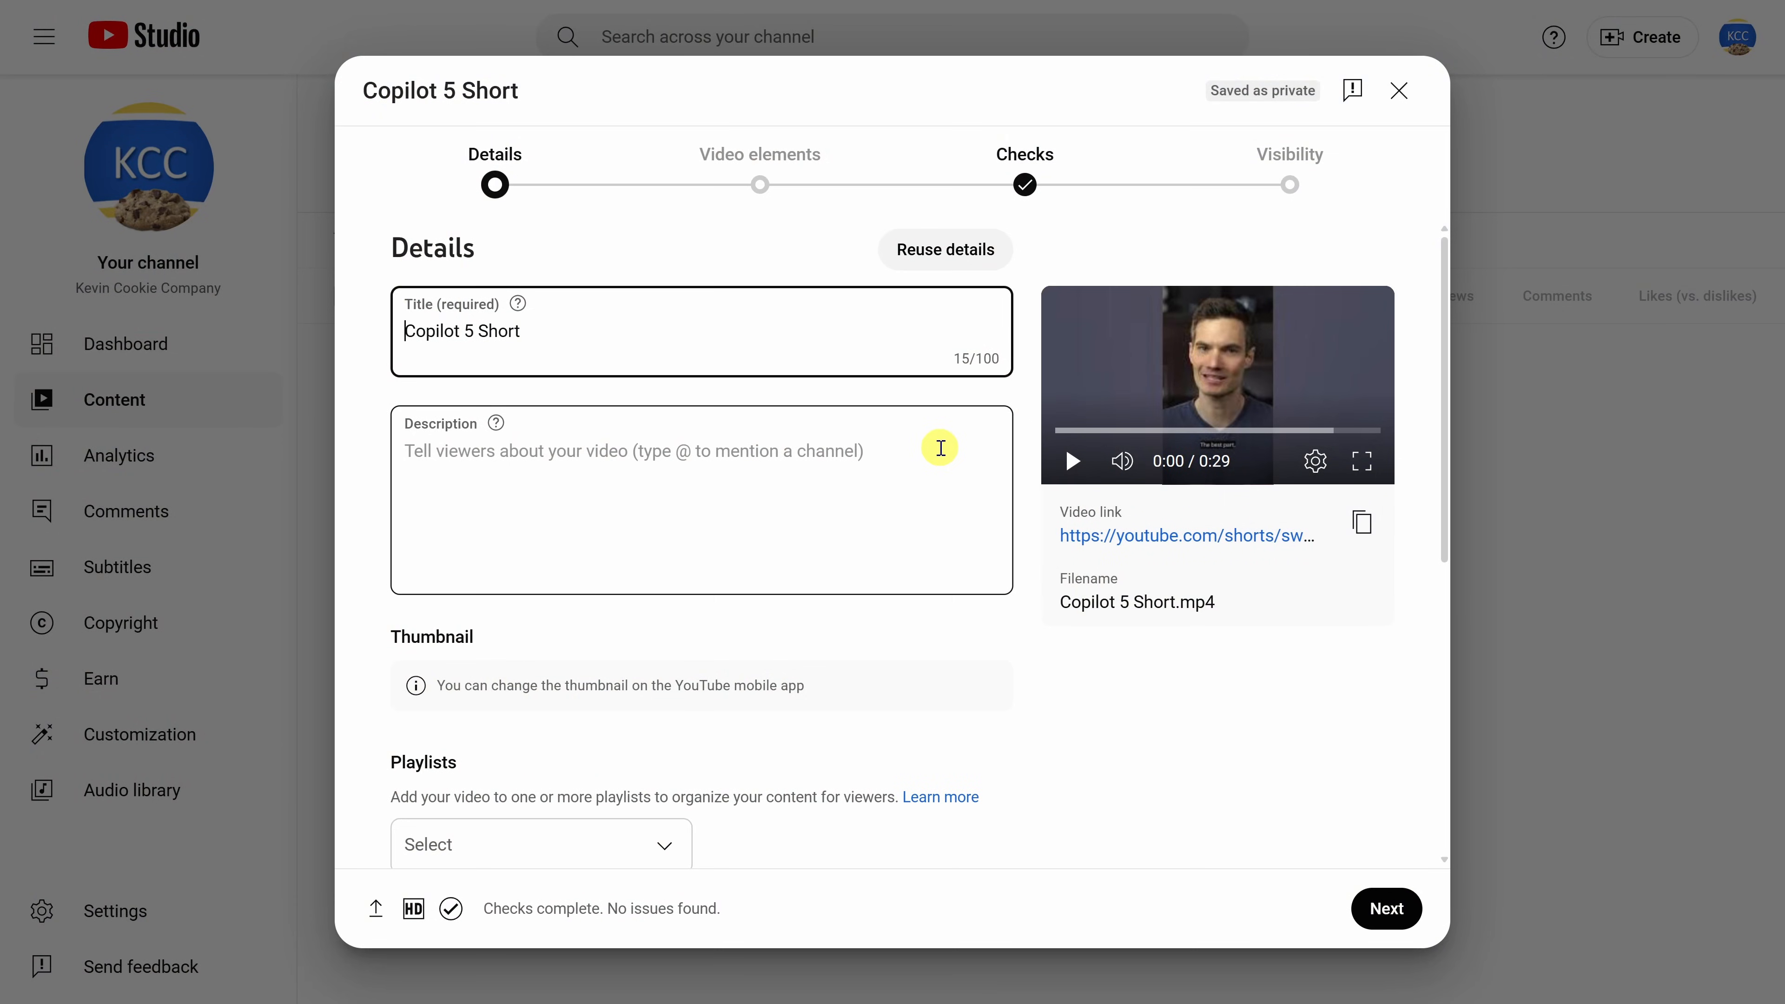
mouse_move(540, 222)
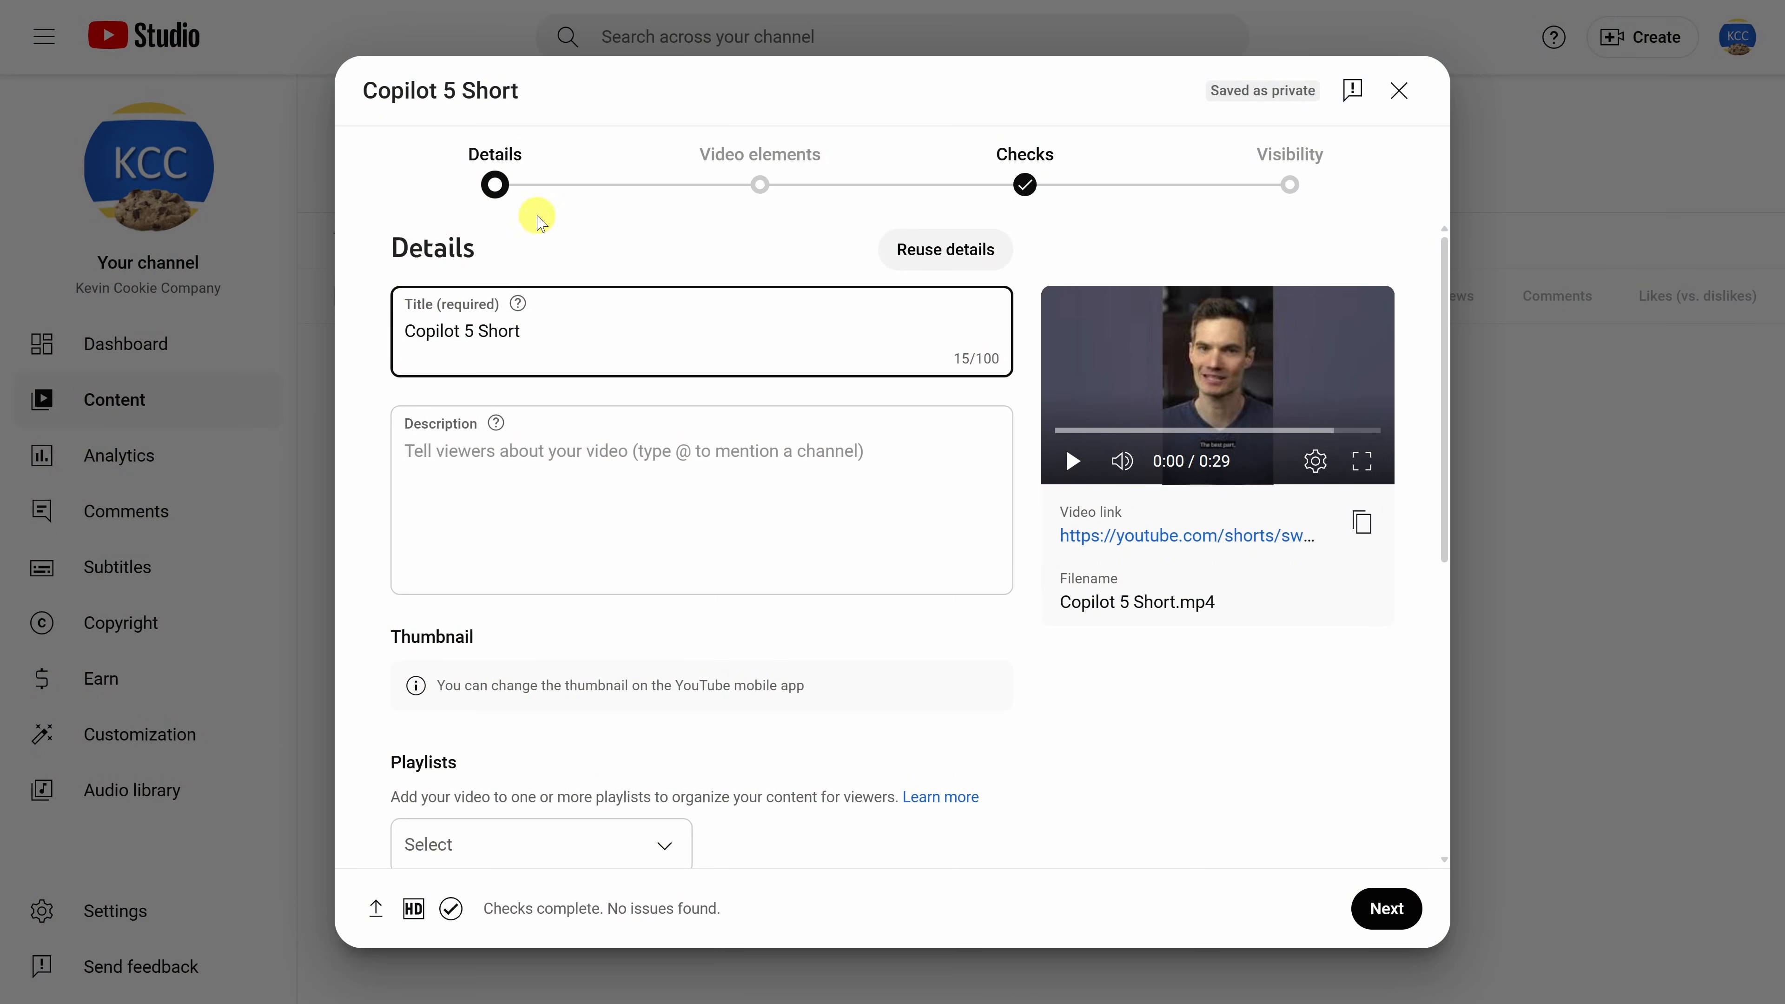
mouse_move(373, 248)
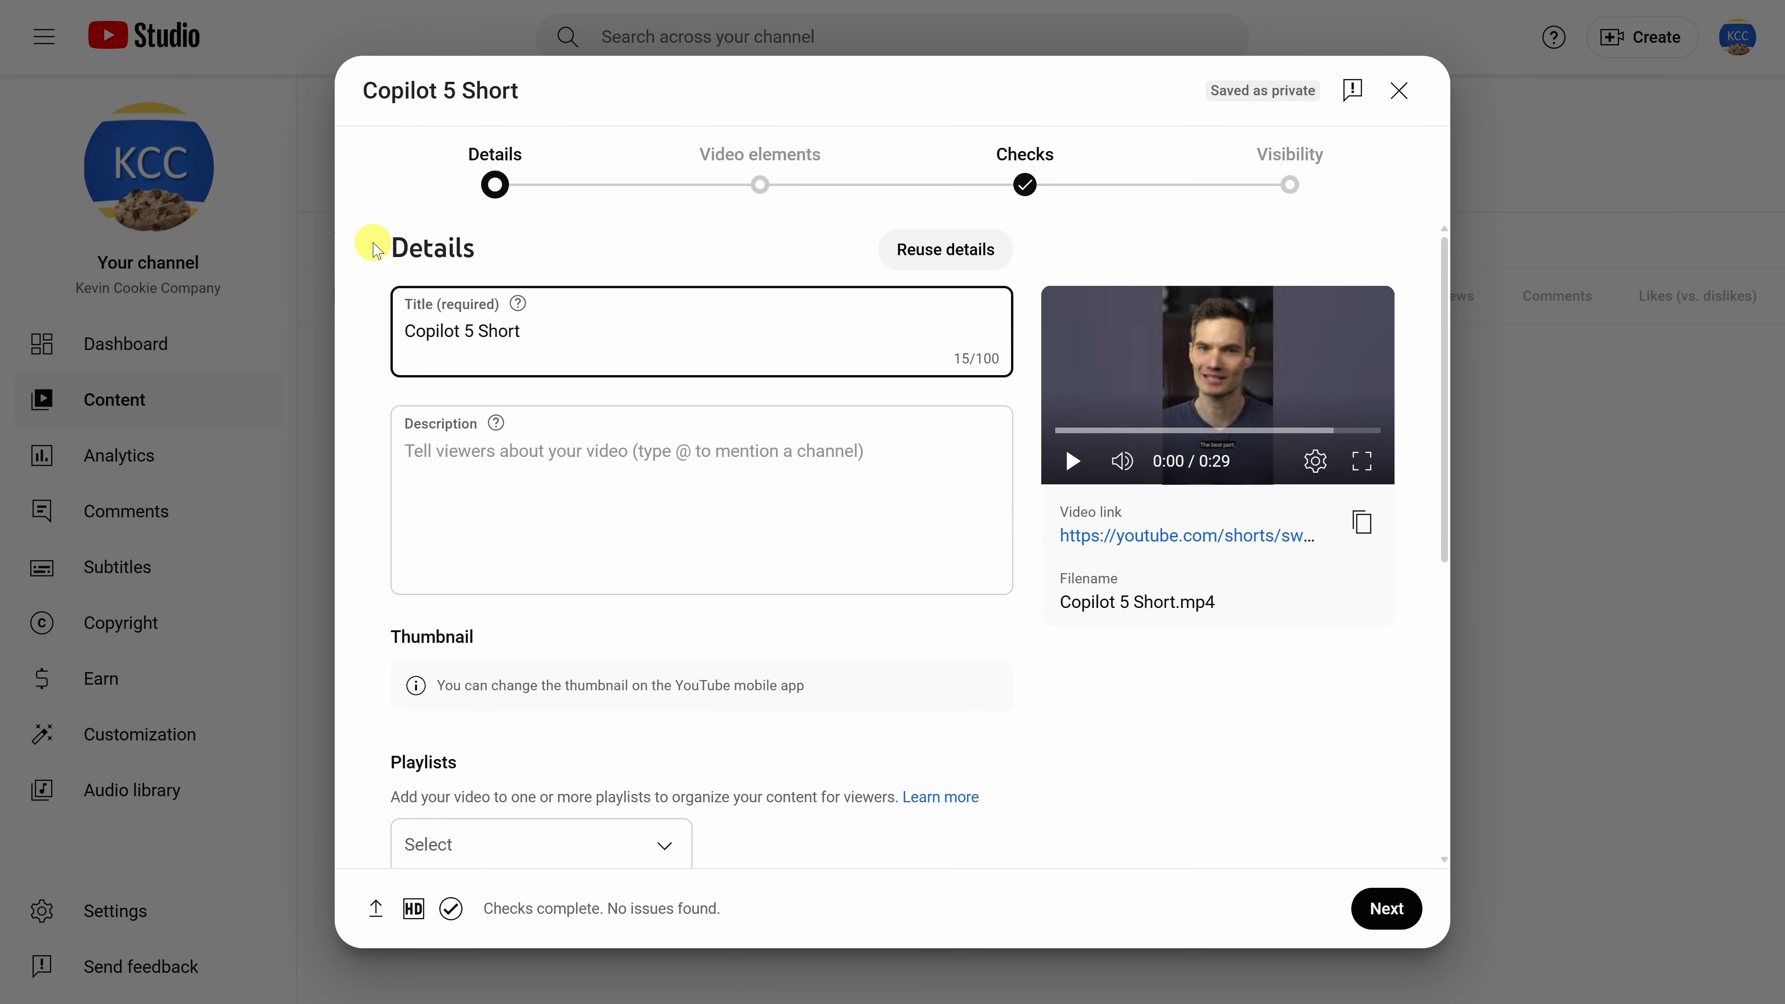
mouse_move(659, 337)
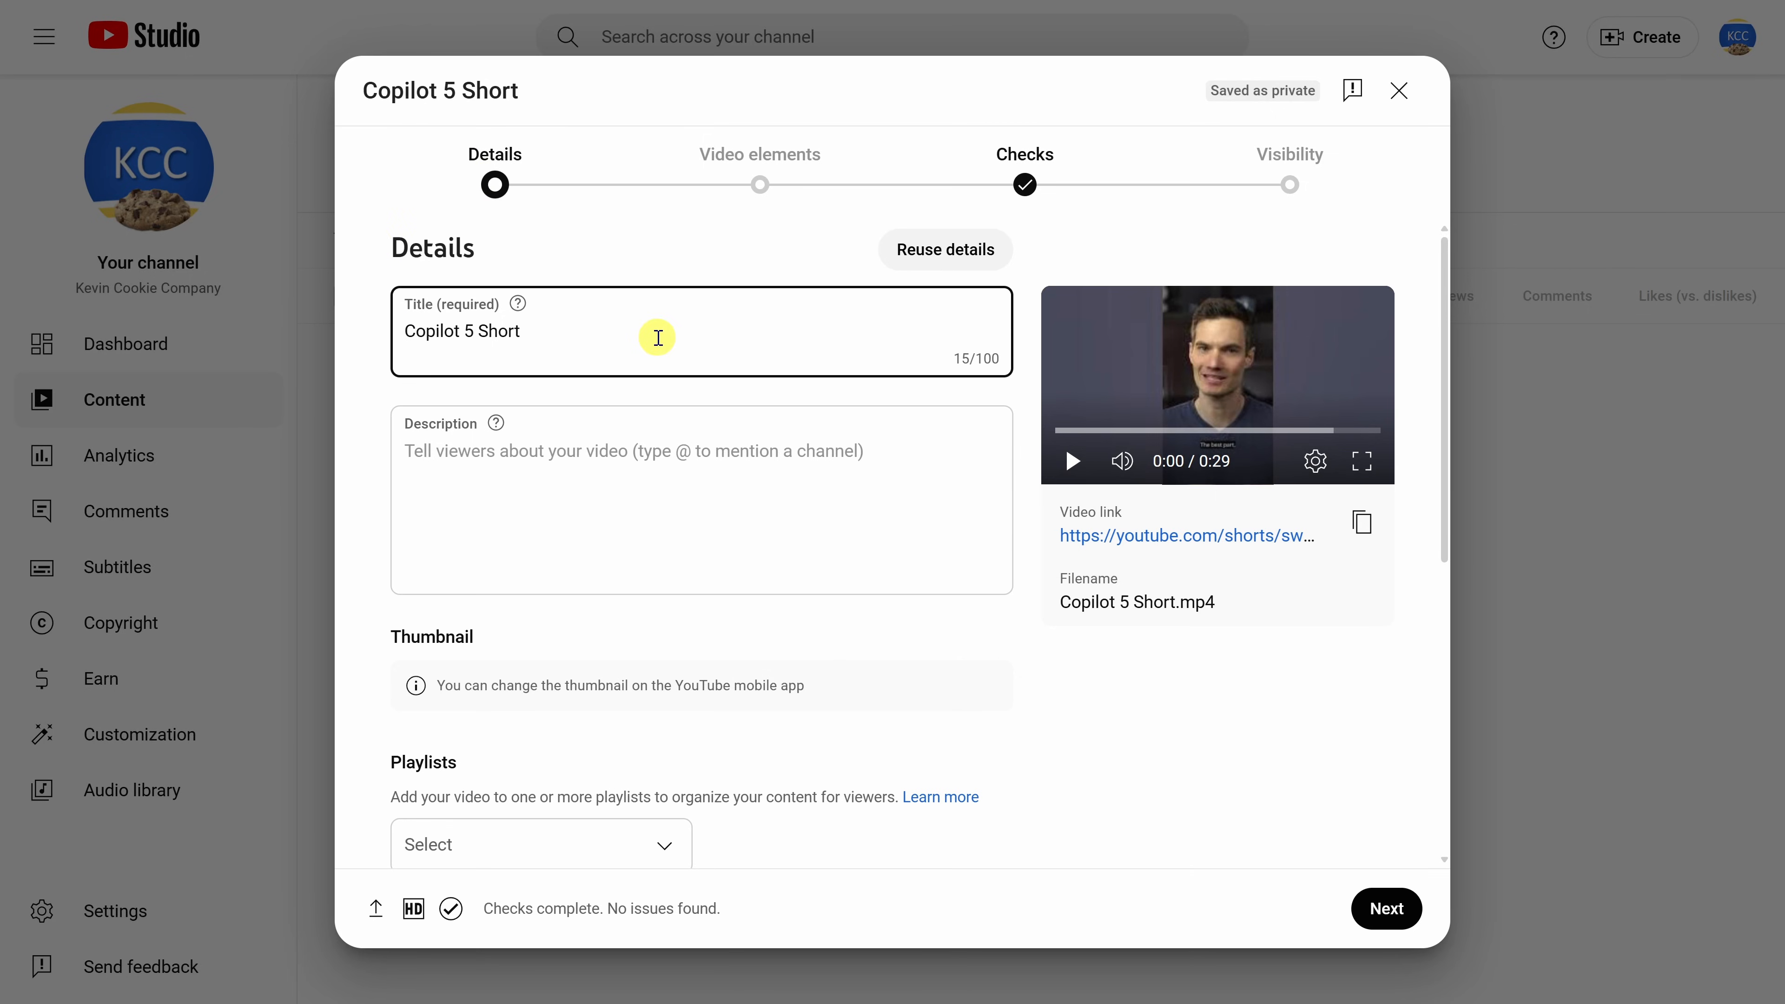
- Set the audience to 'No, it's not made for kids' in the Details form
scroll(down, 3)
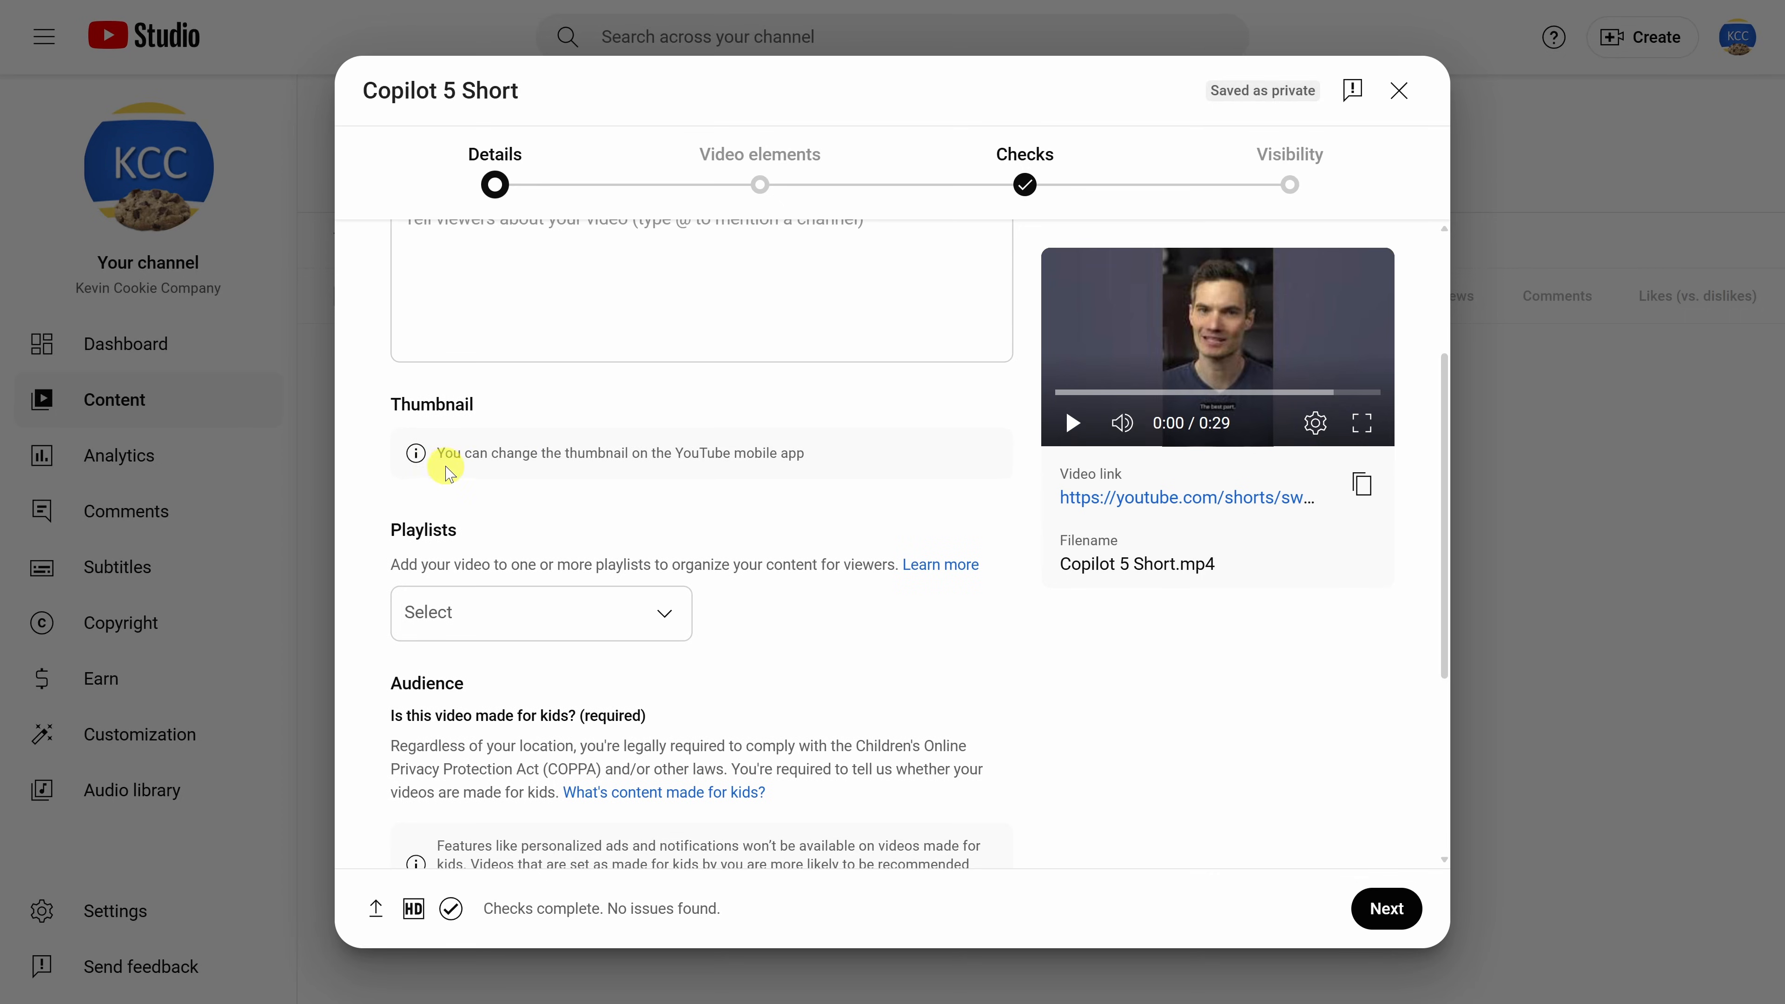
mouse_move(809, 453)
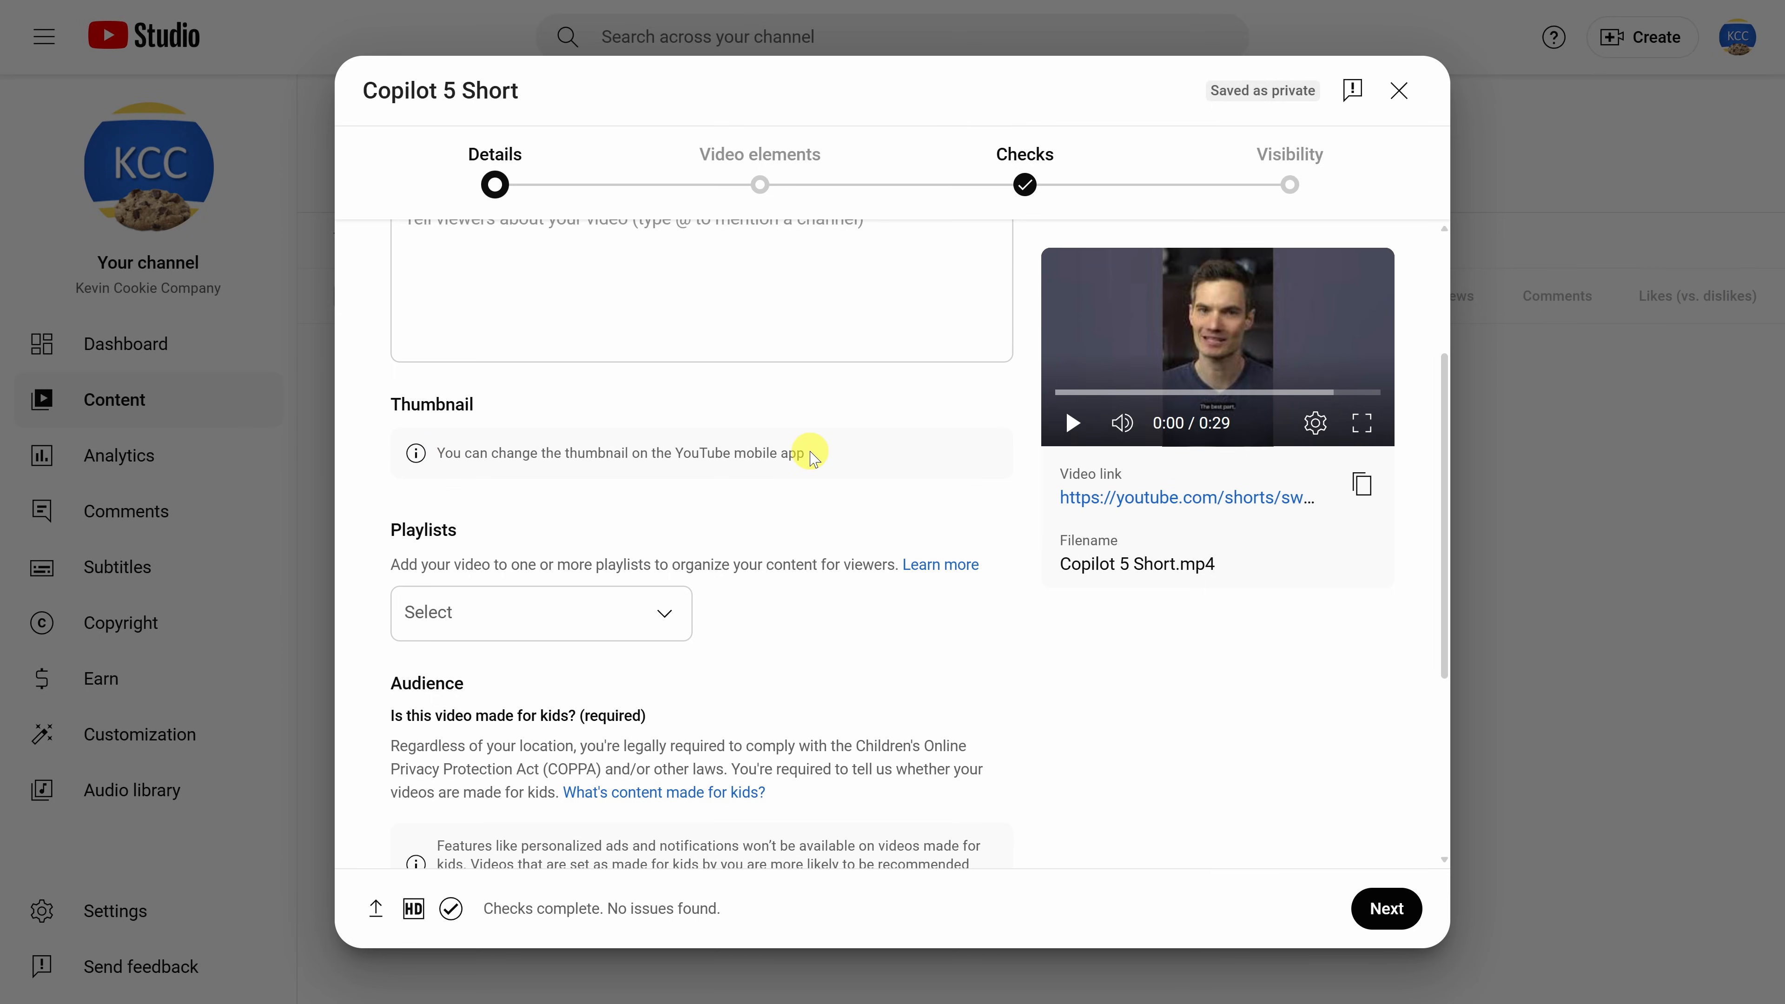
scroll(down, 3)
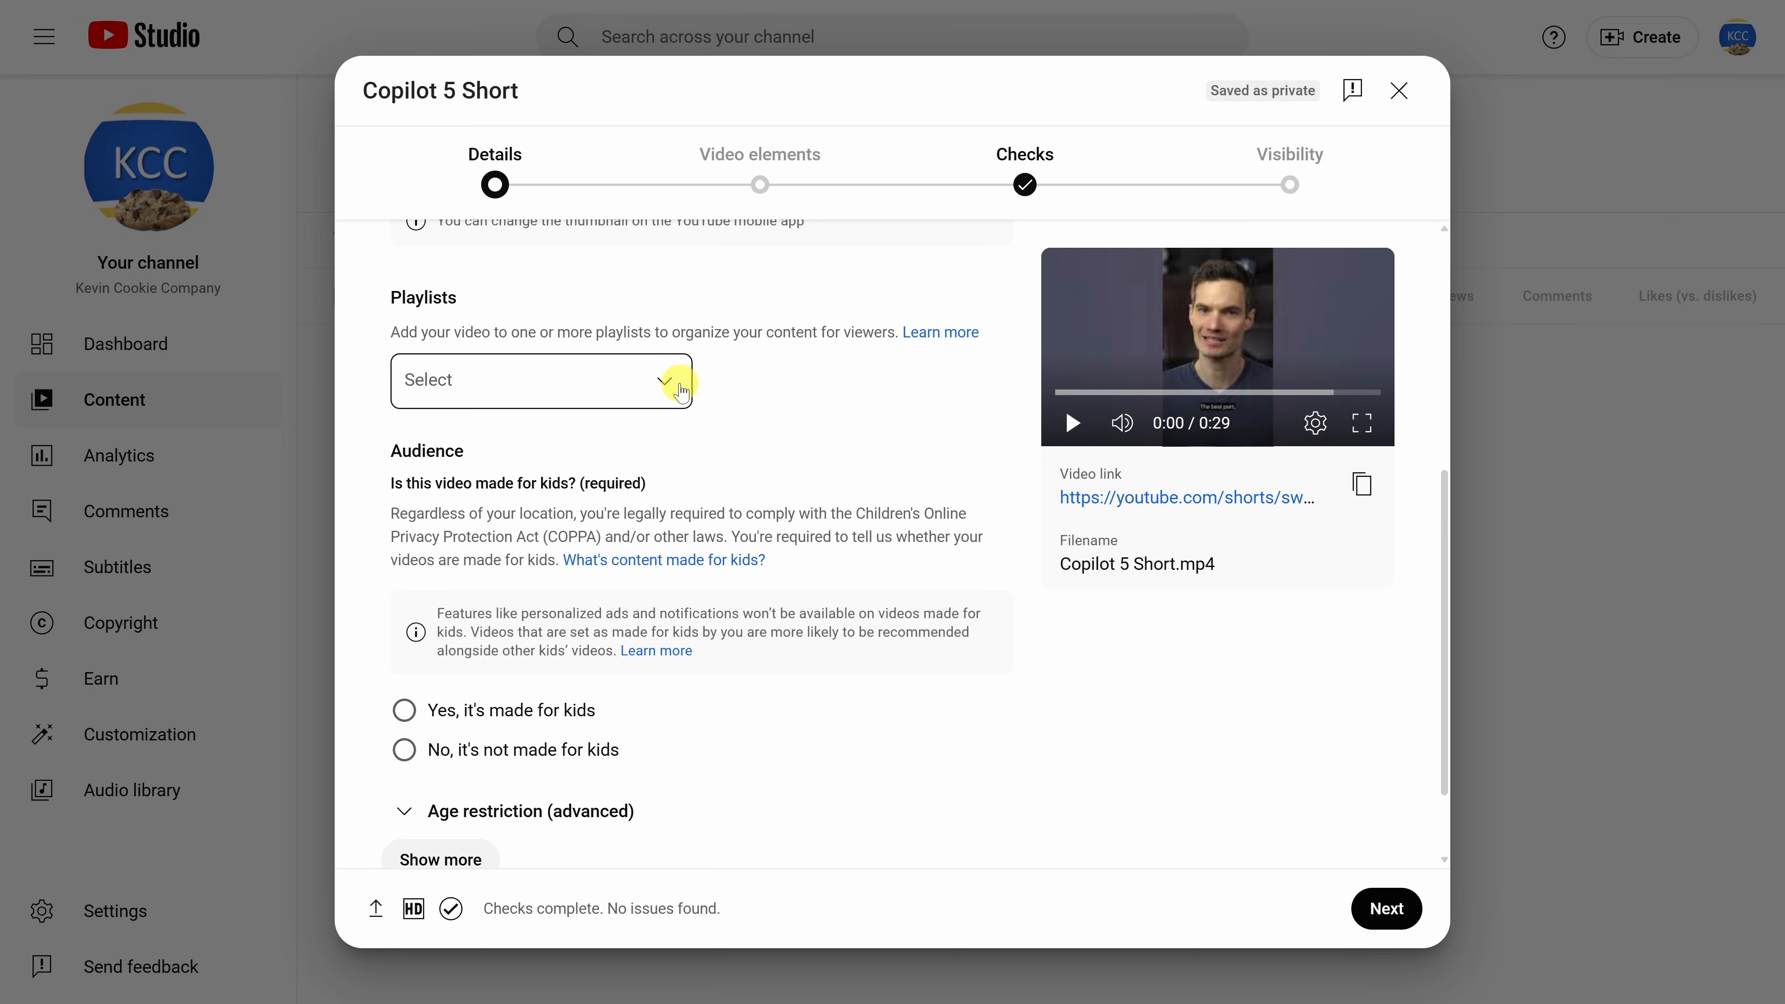
scroll(down, 3)
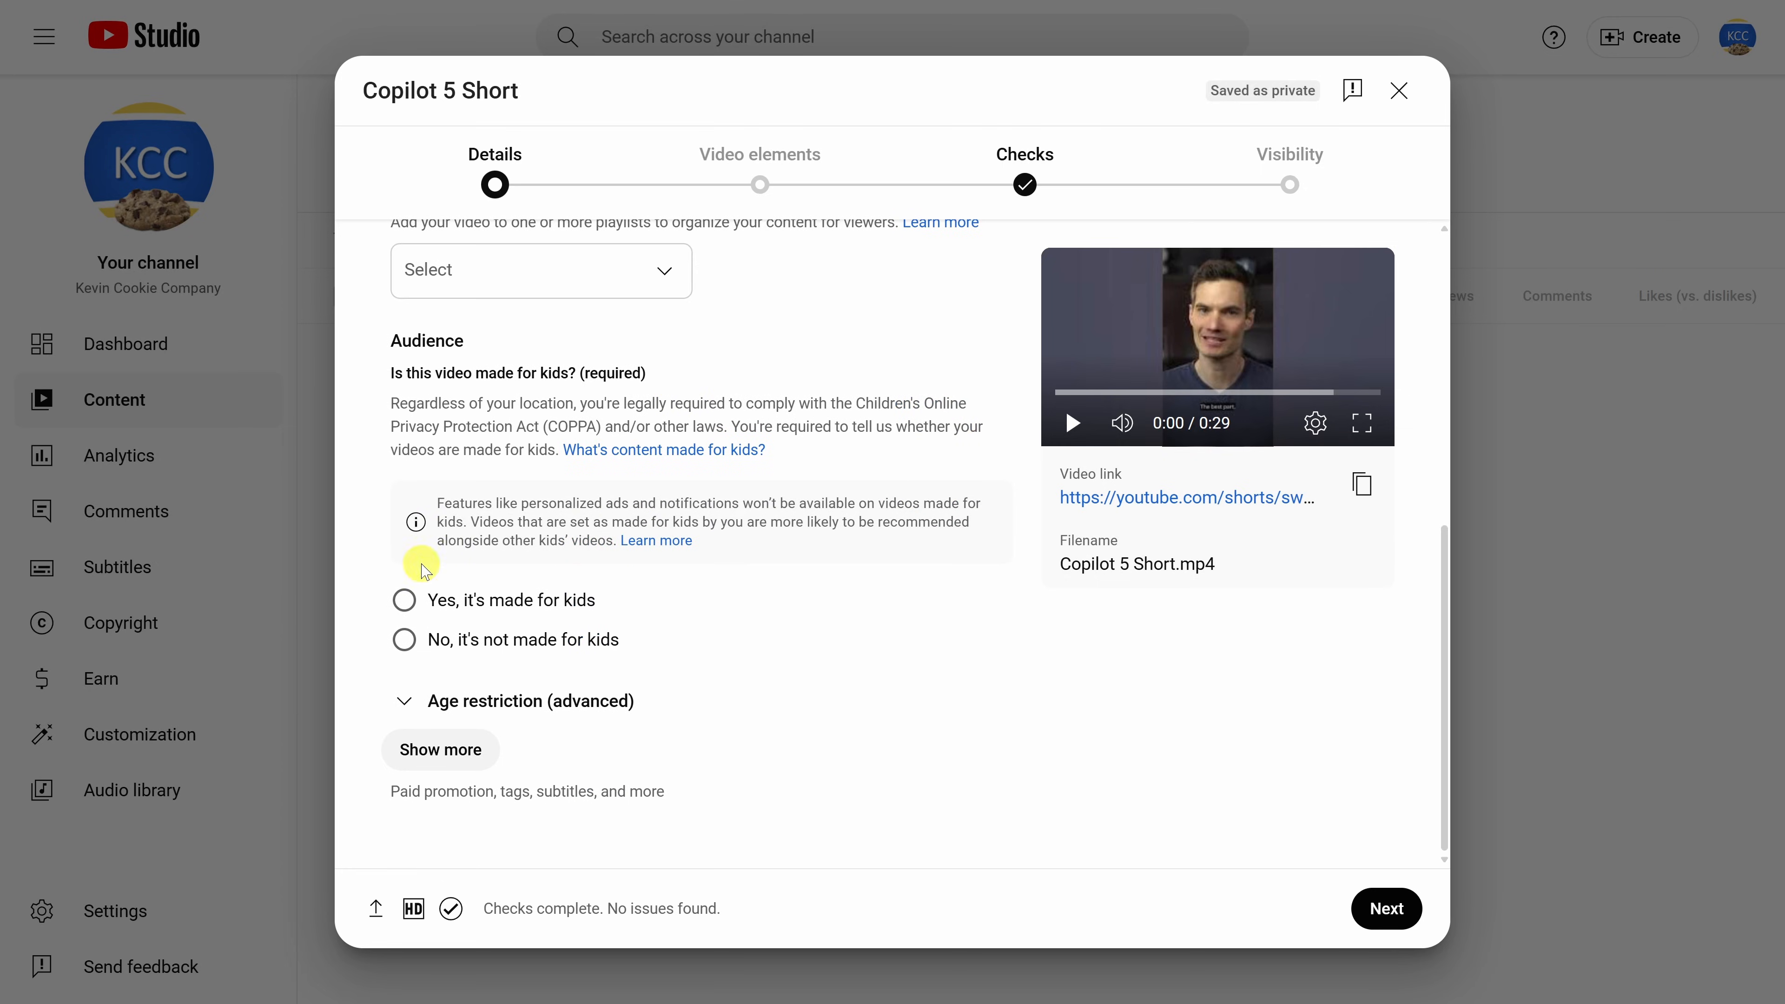
click(405, 640)
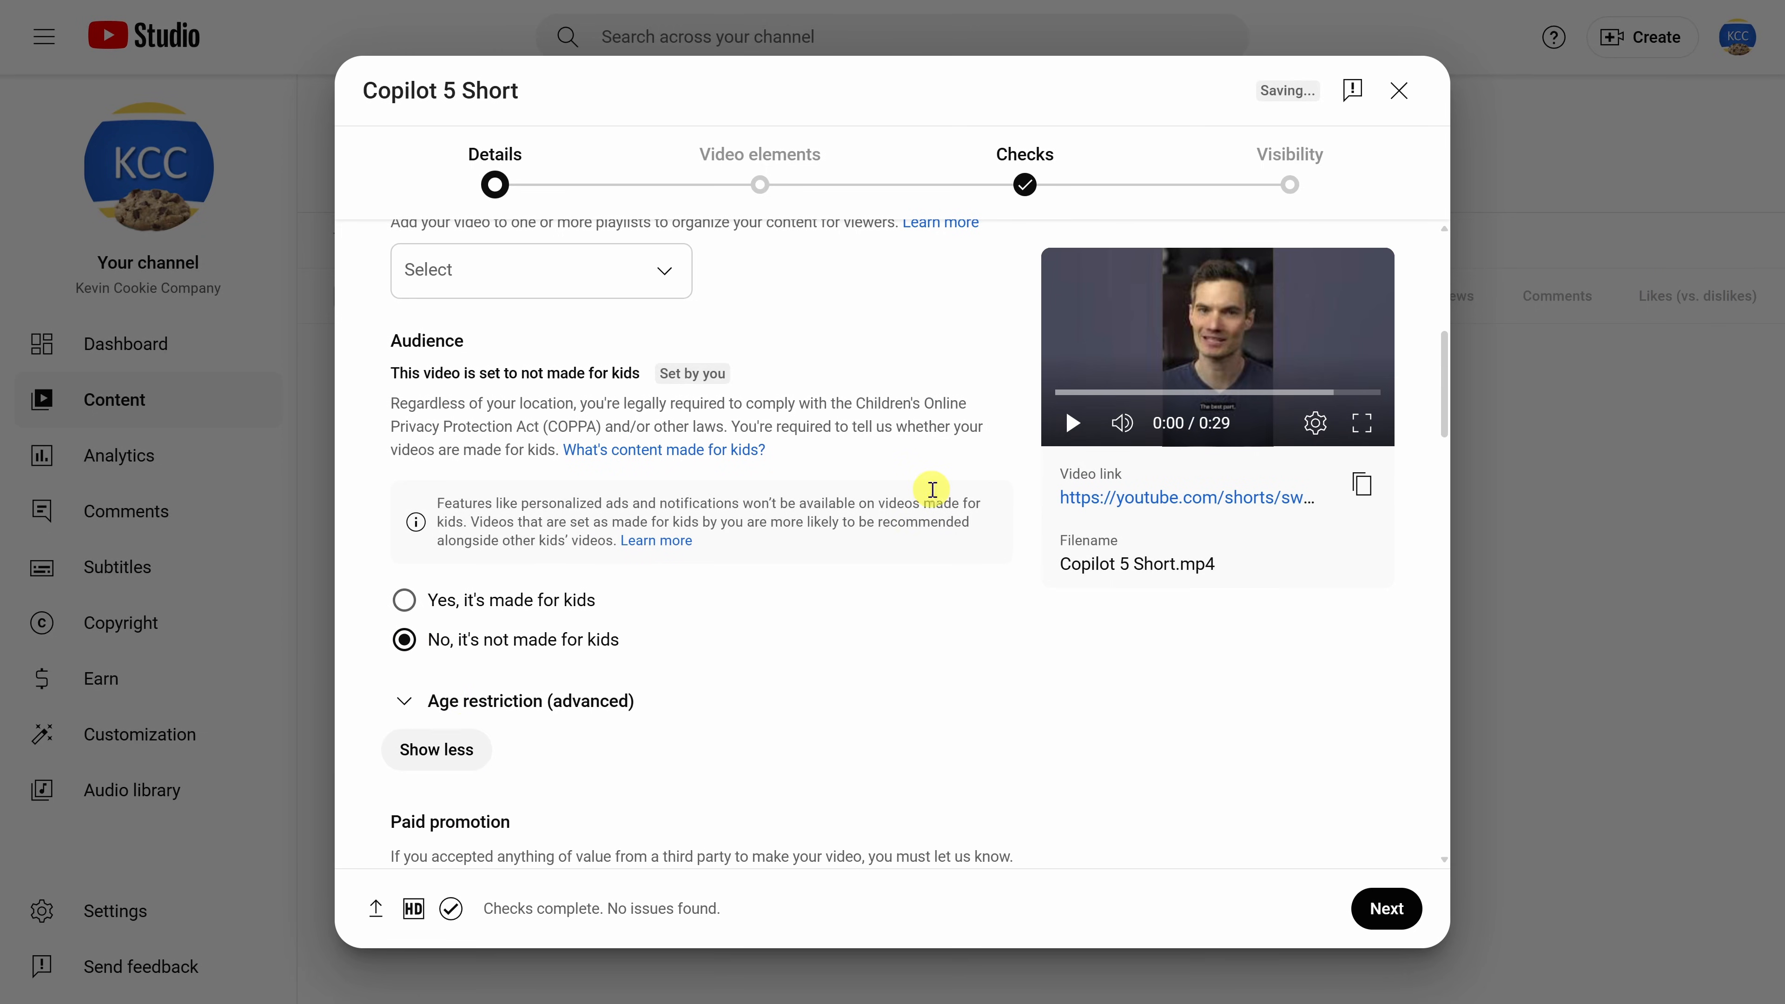
scroll(down, 3)
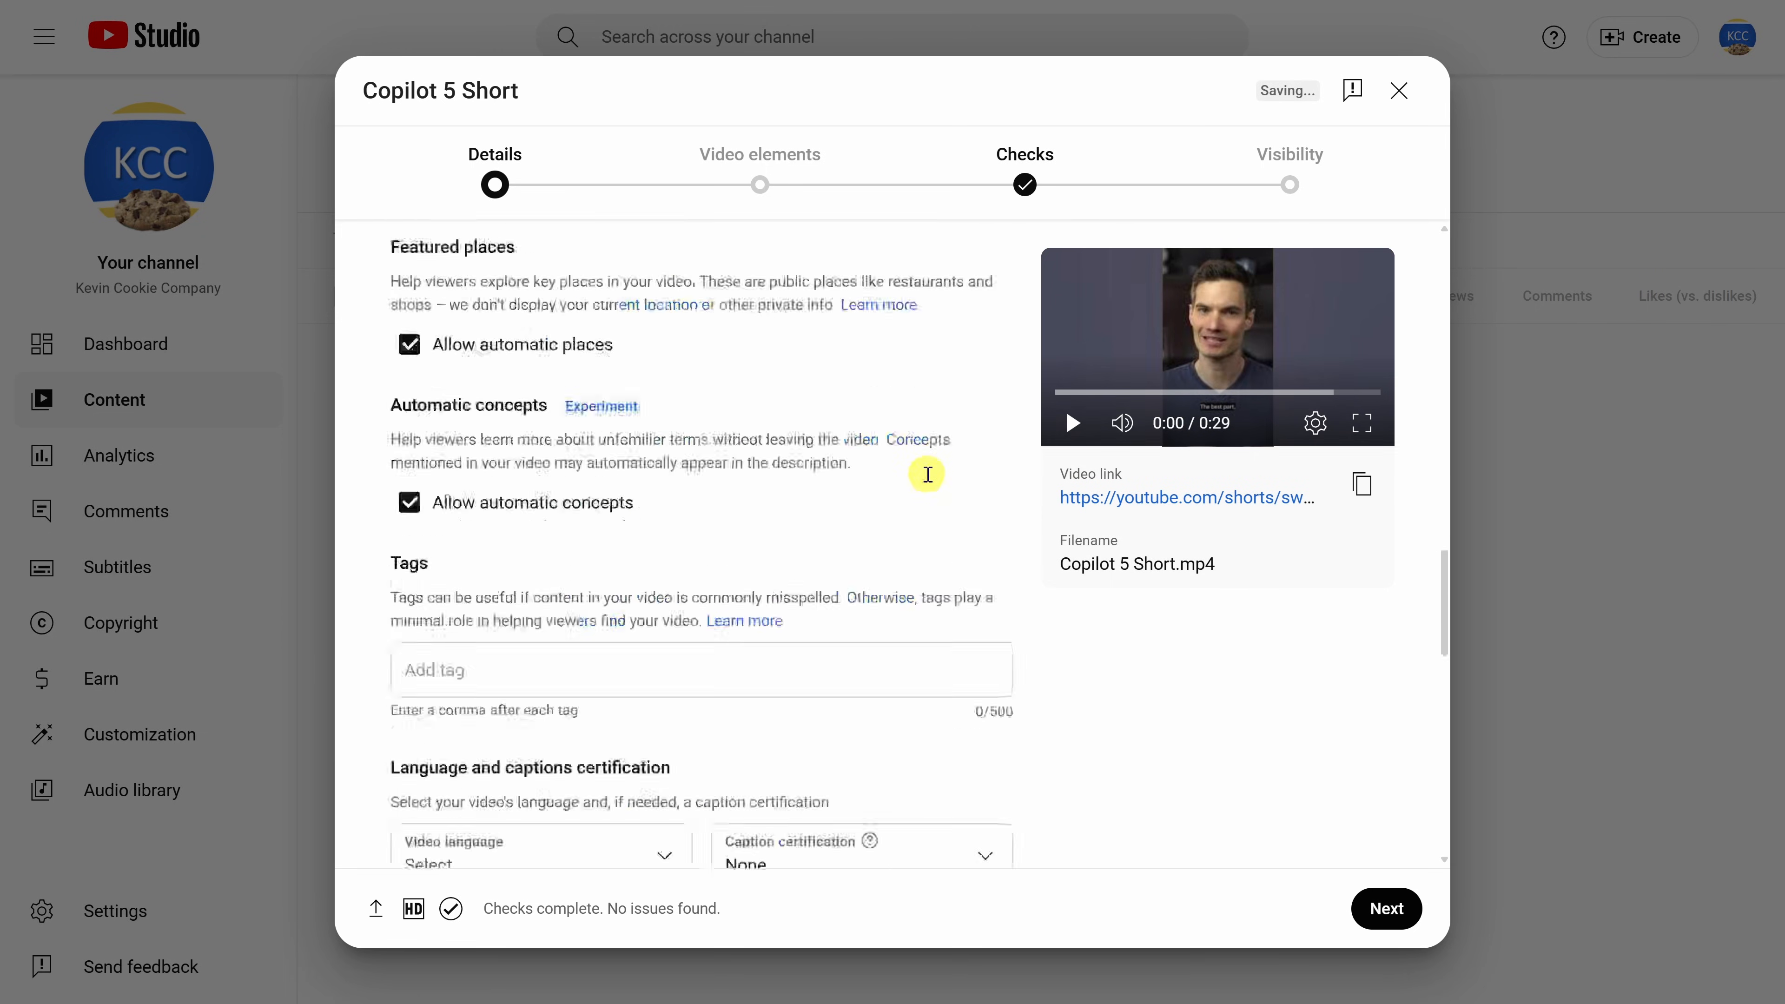
scroll(down, 3)
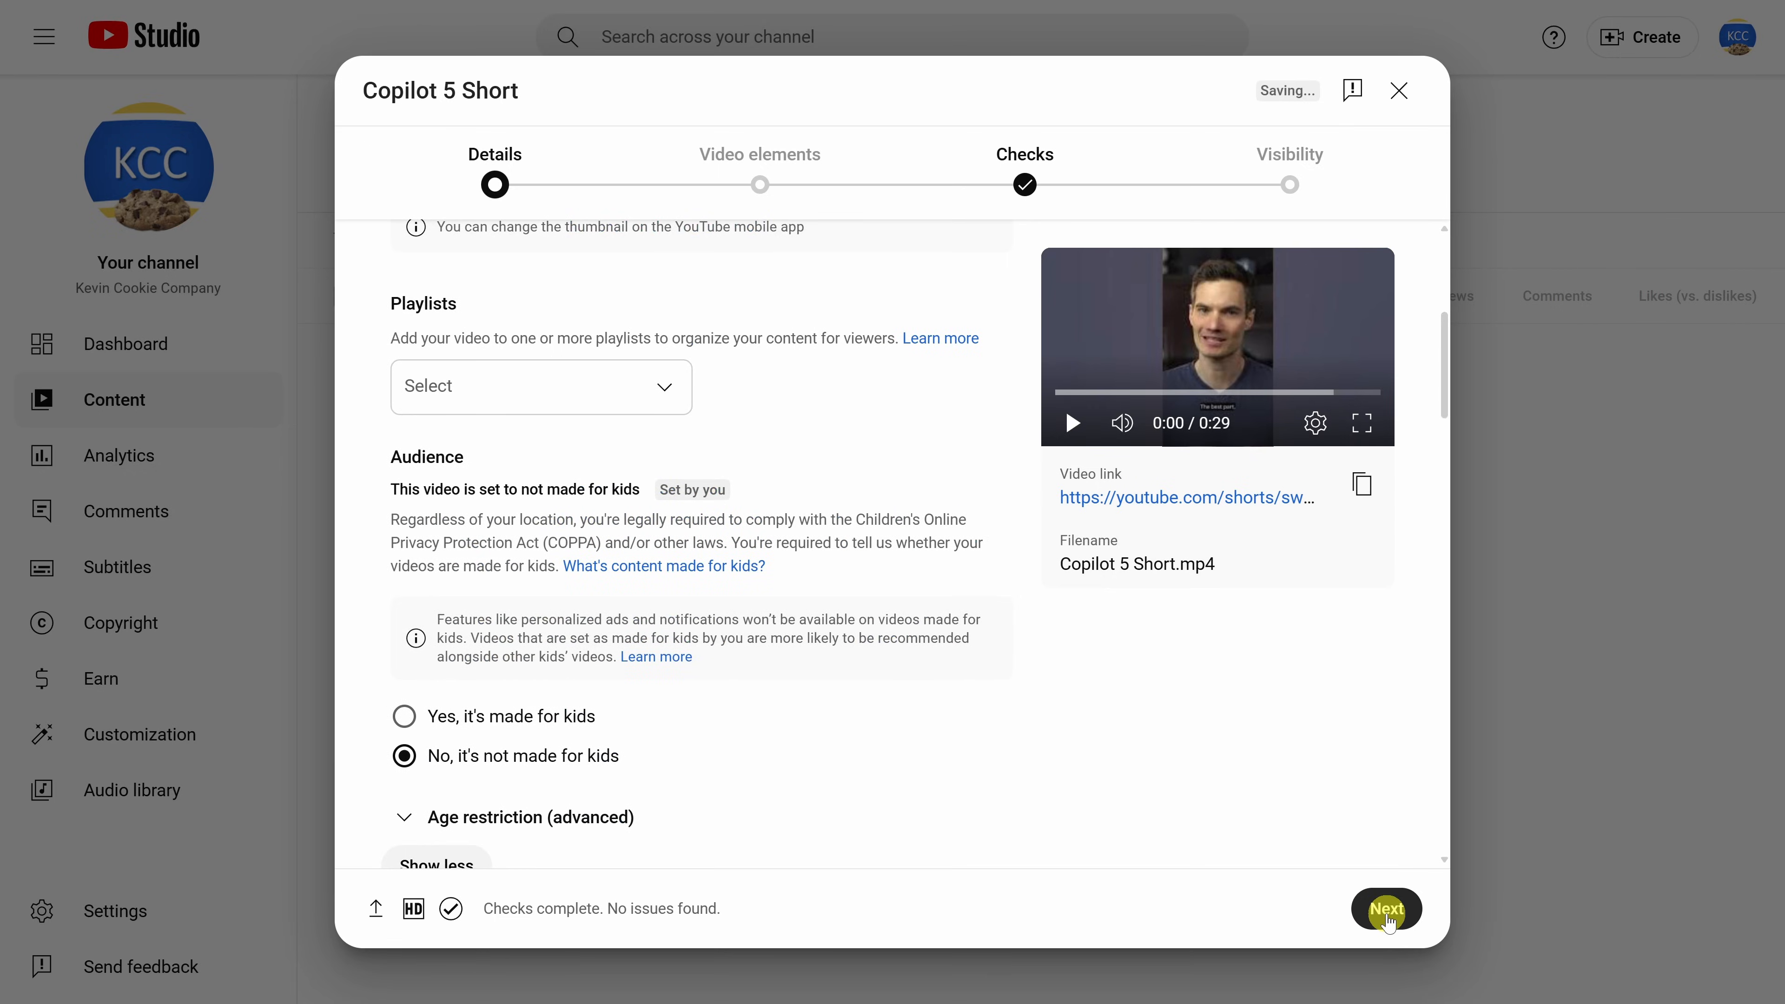
- Advance from Details to the Video elements step
click(1387, 910)
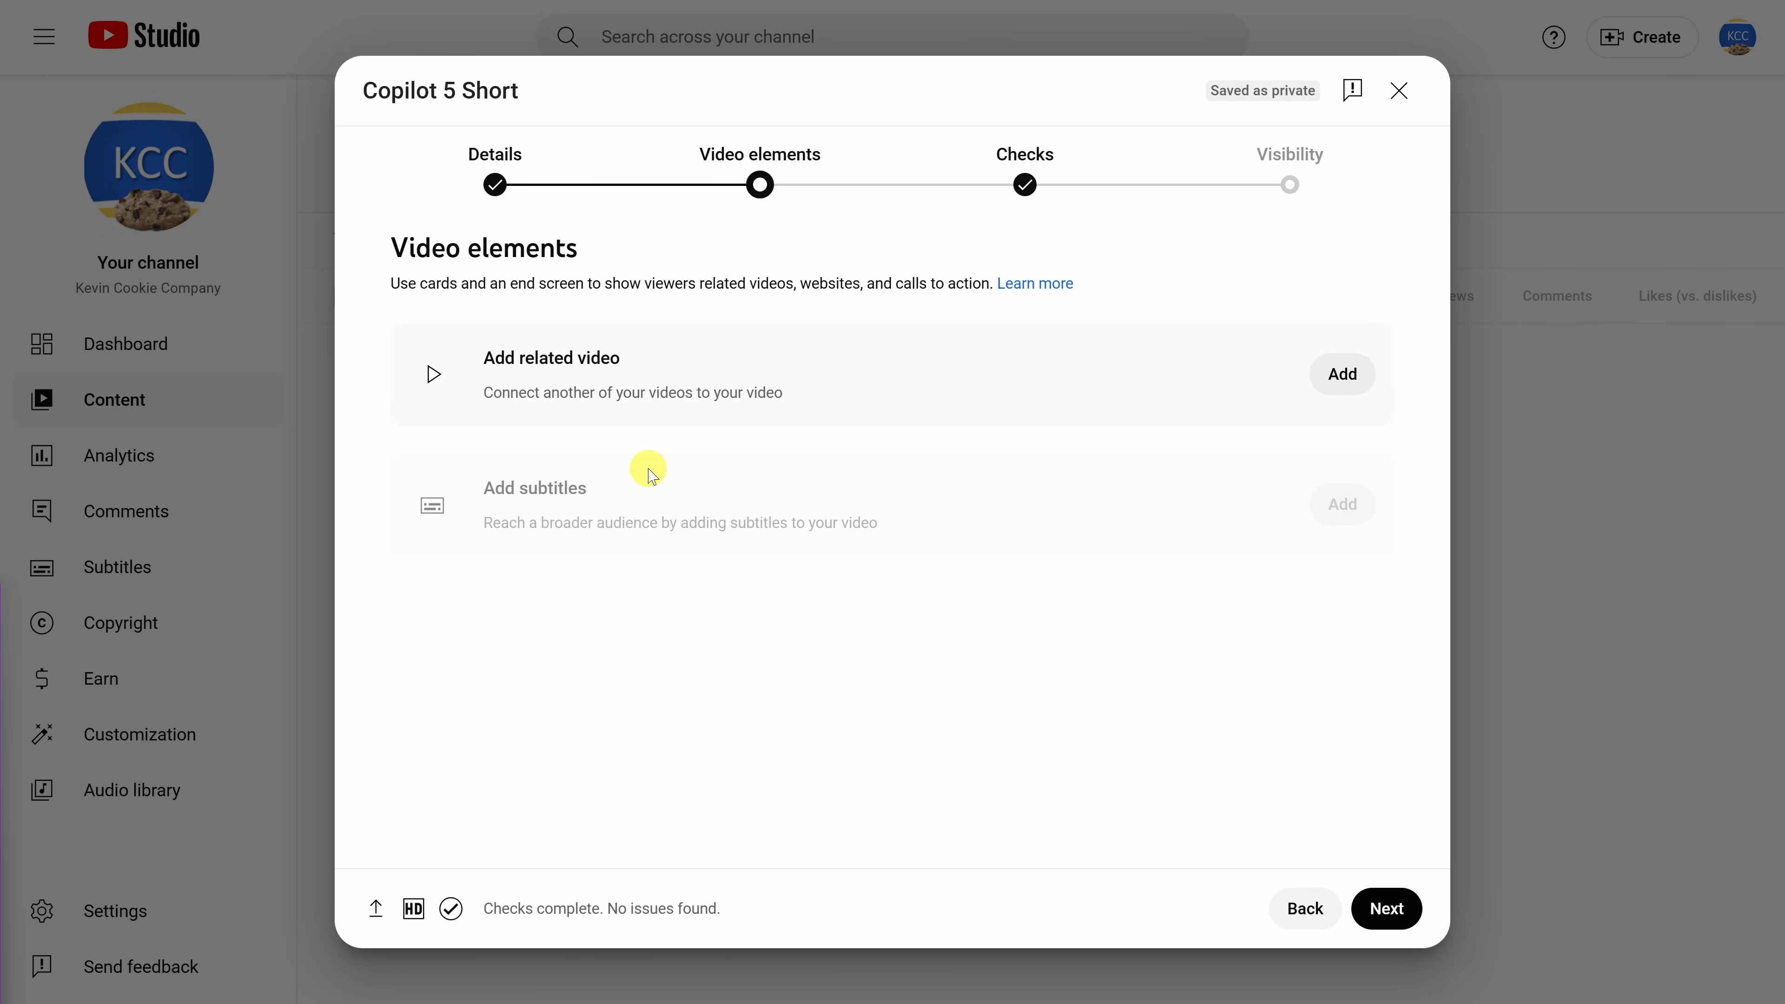
mouse_move(629, 370)
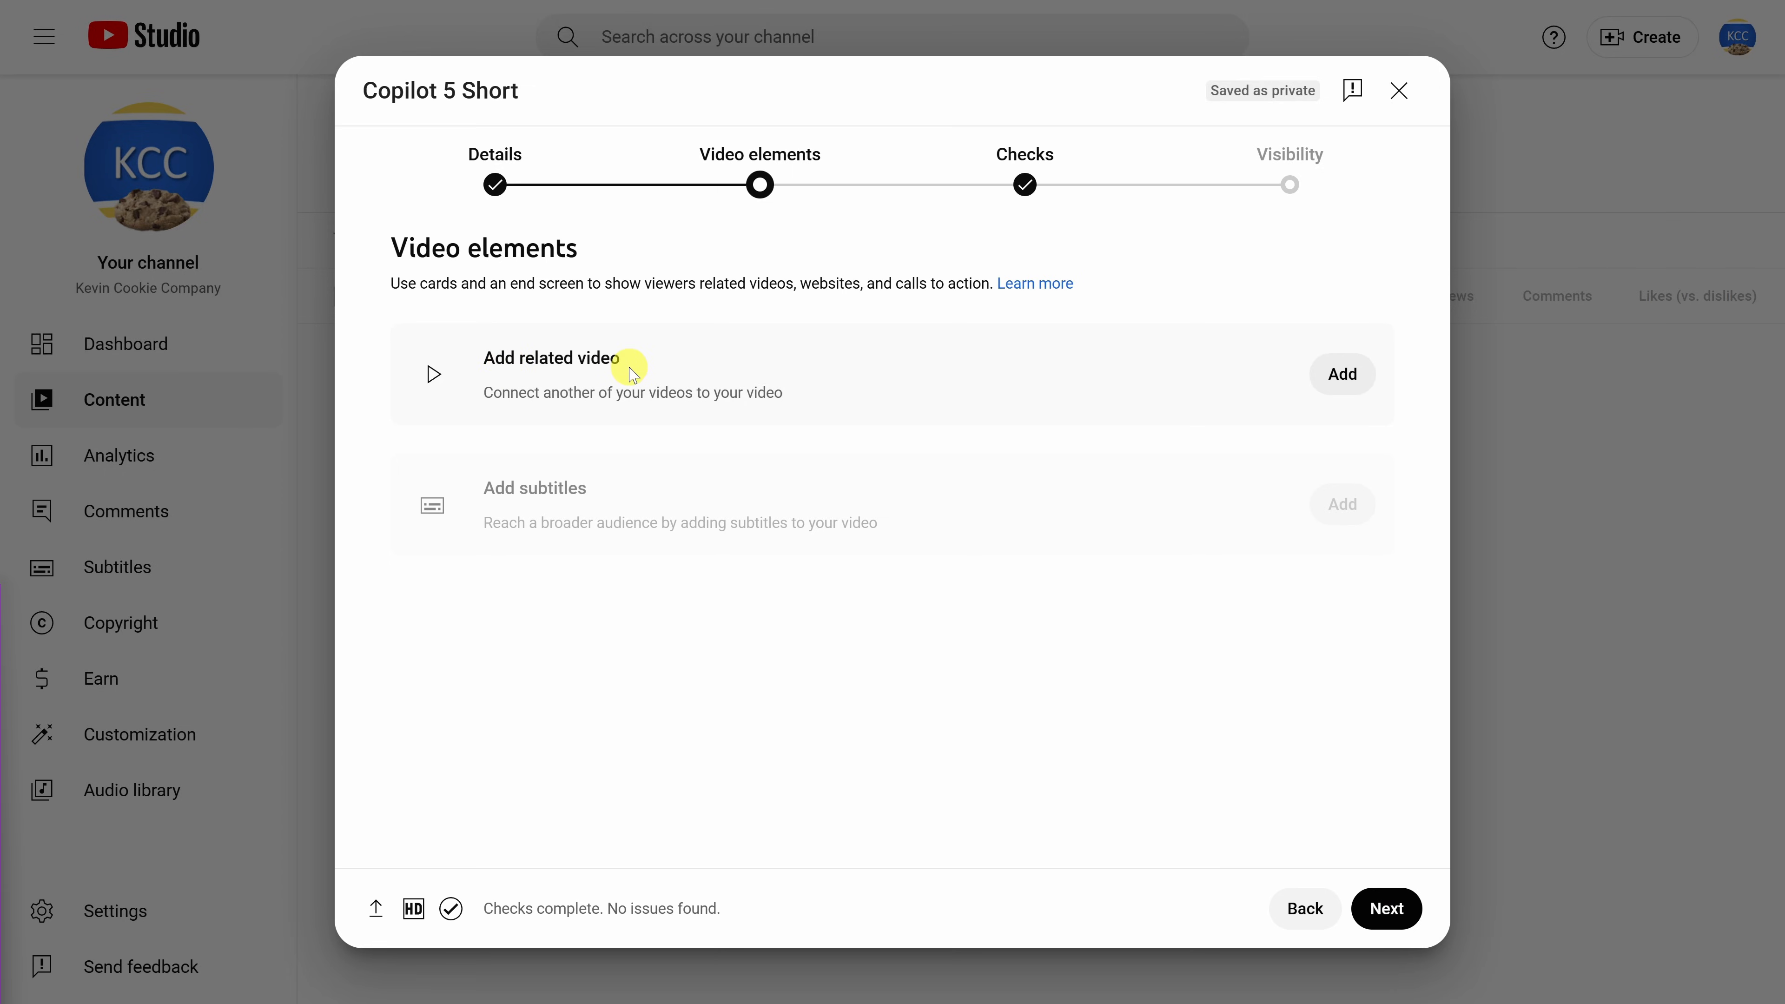
mouse_move(569, 395)
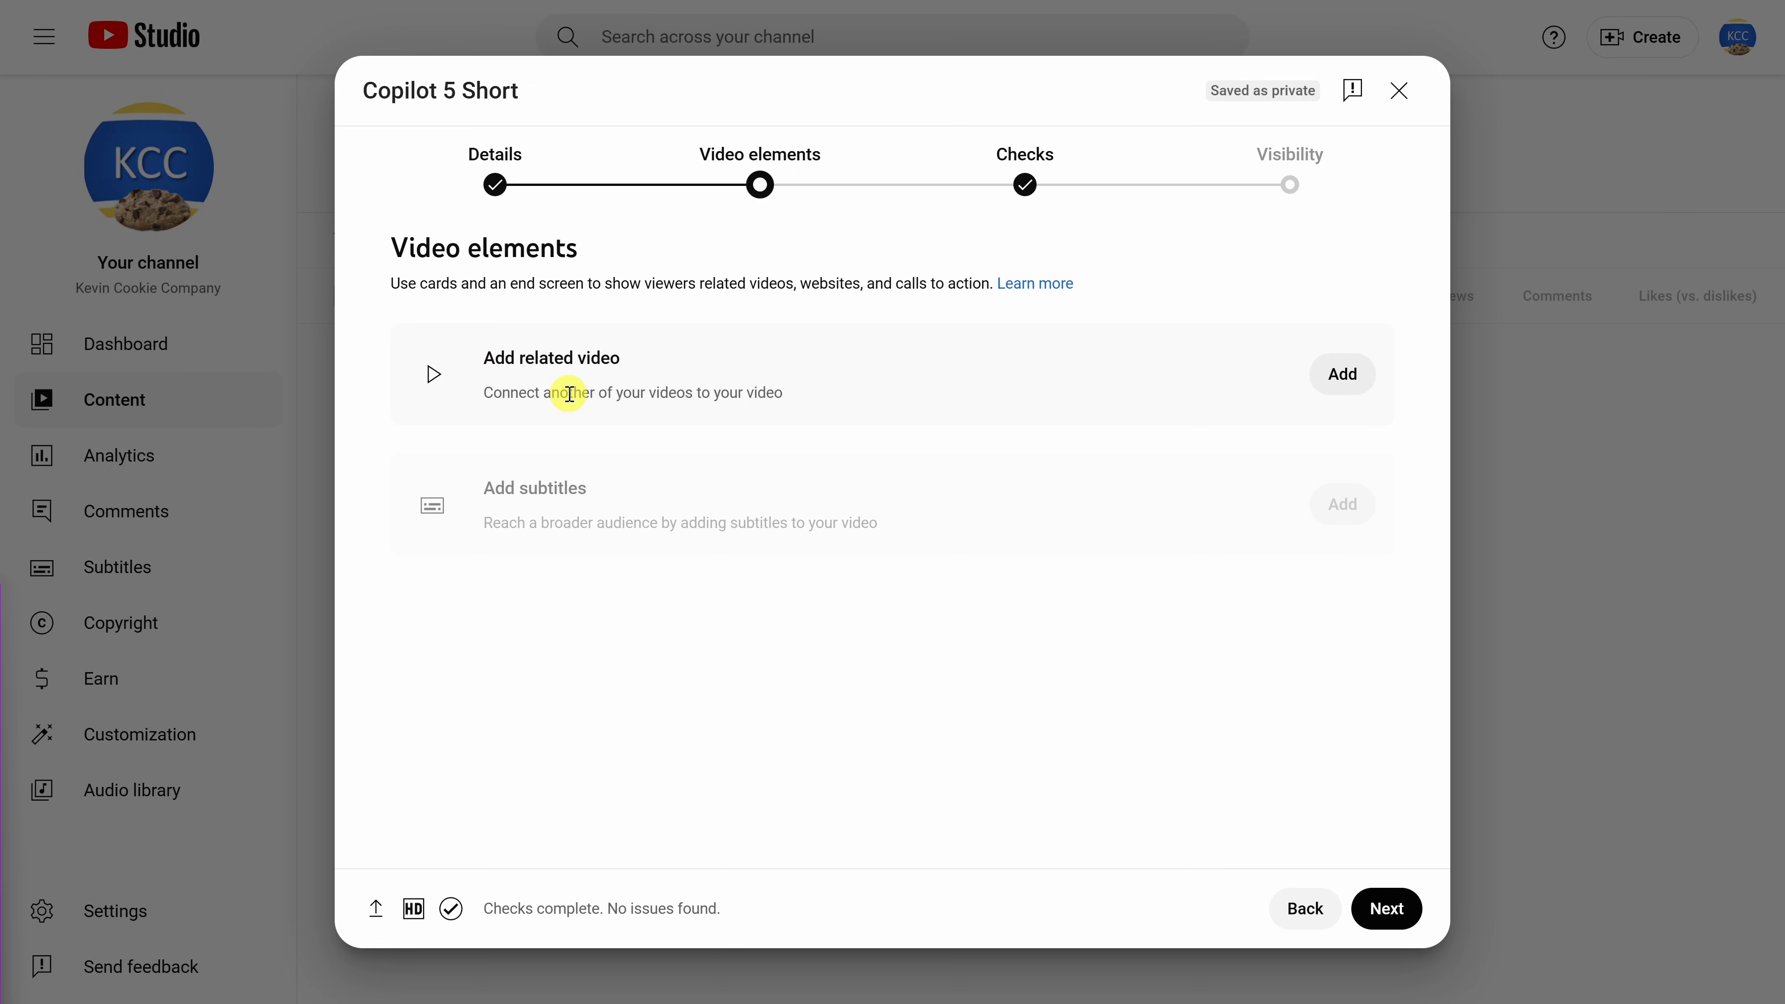
mouse_move(591, 397)
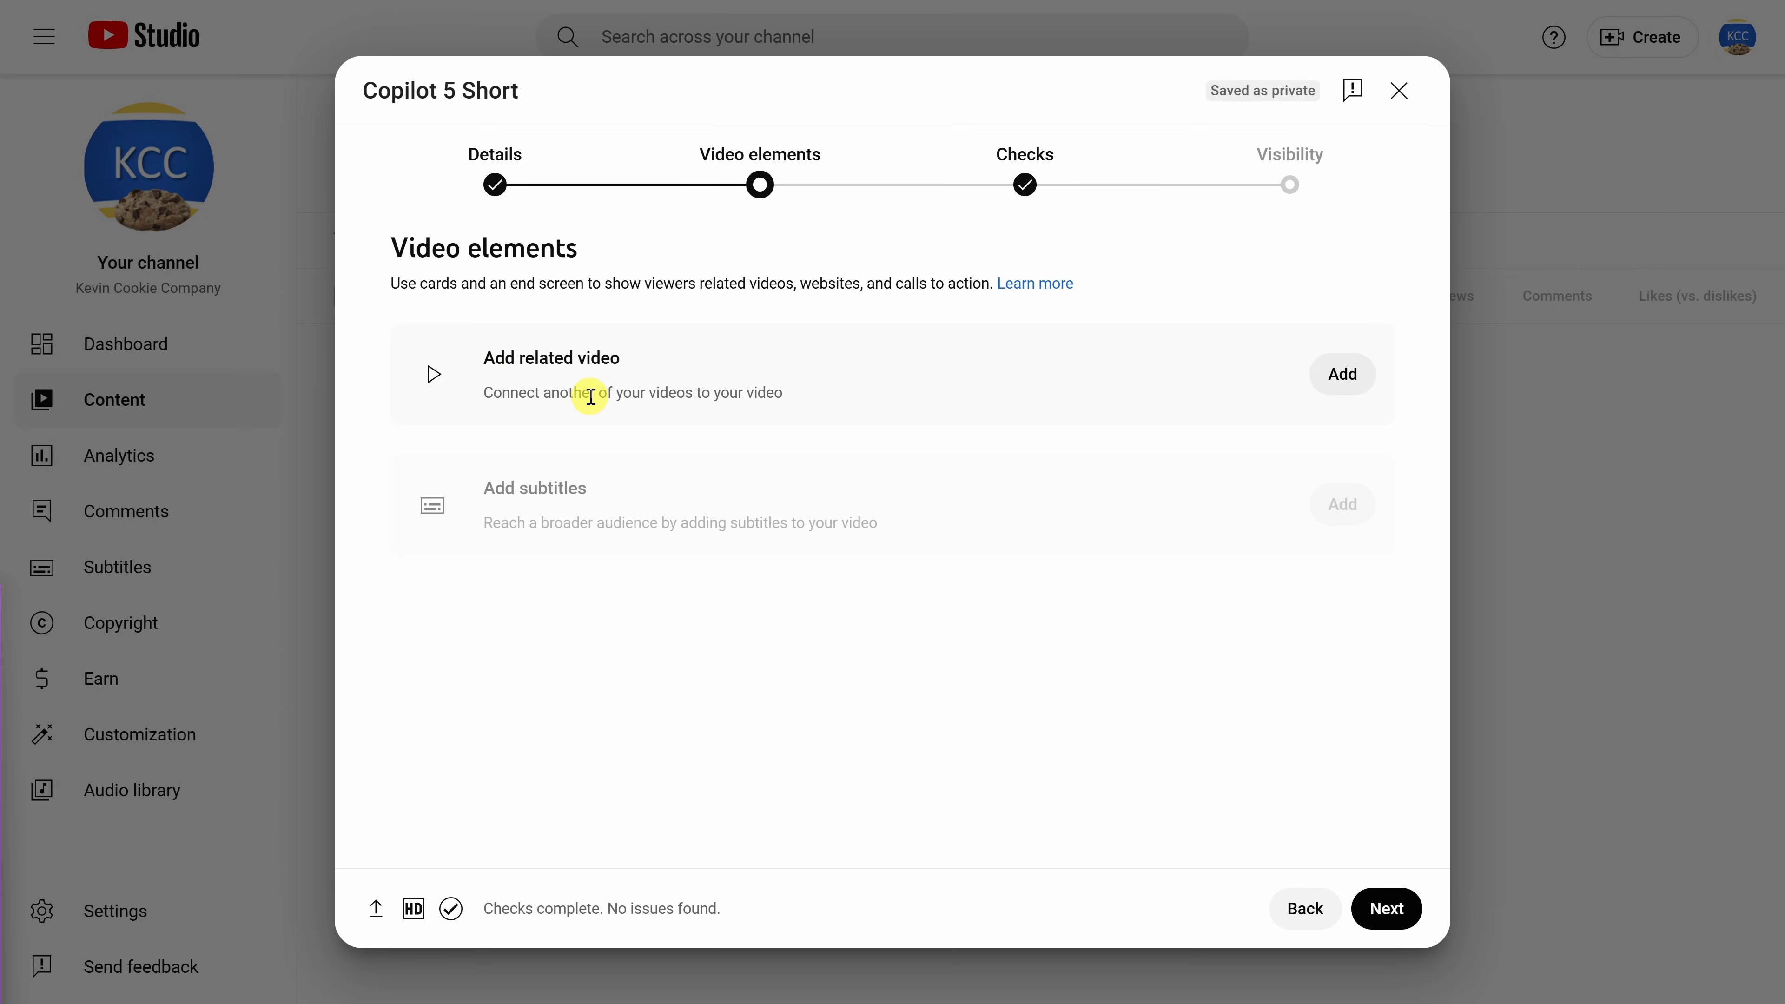